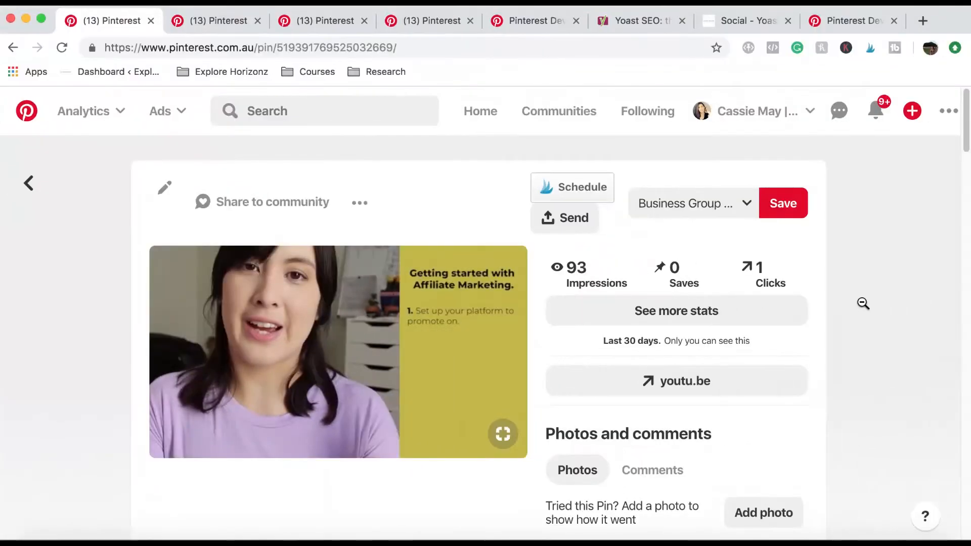
{"action": "mouse_move", "coordinate": [405, 350]}
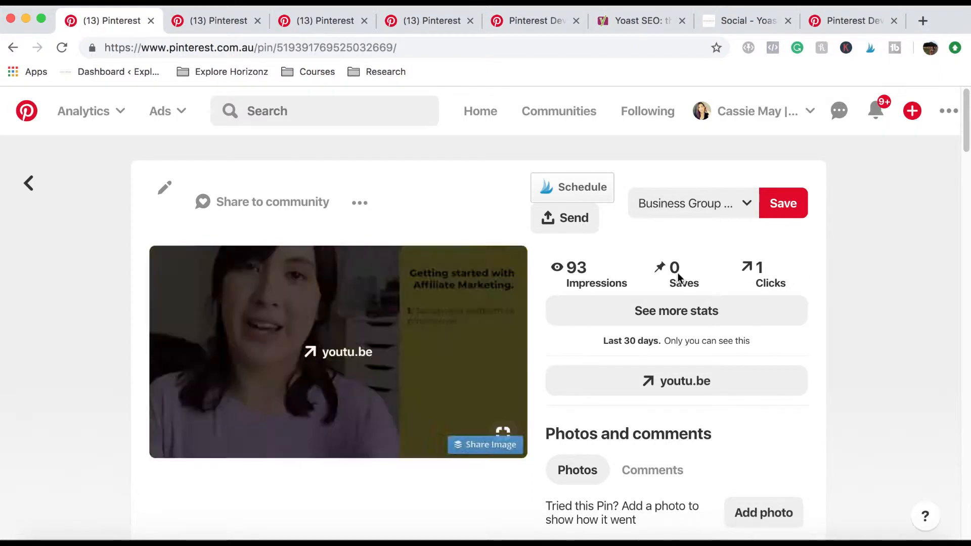
Step: Browse the other example pin and scroll through its details
{"action": "scroll", "scroll_direction": "down", "scroll_amount": 3}
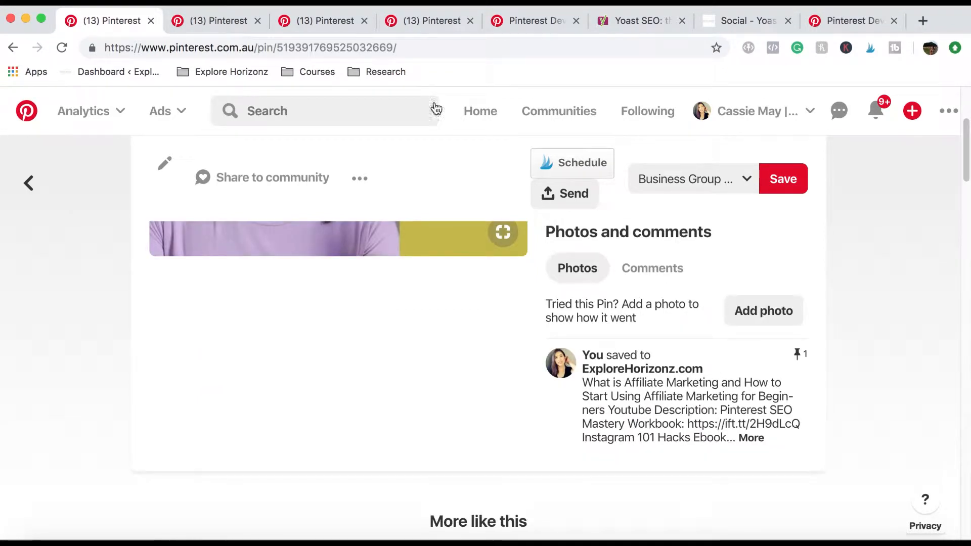
{"action": "left_click", "coordinate": [214, 21]}
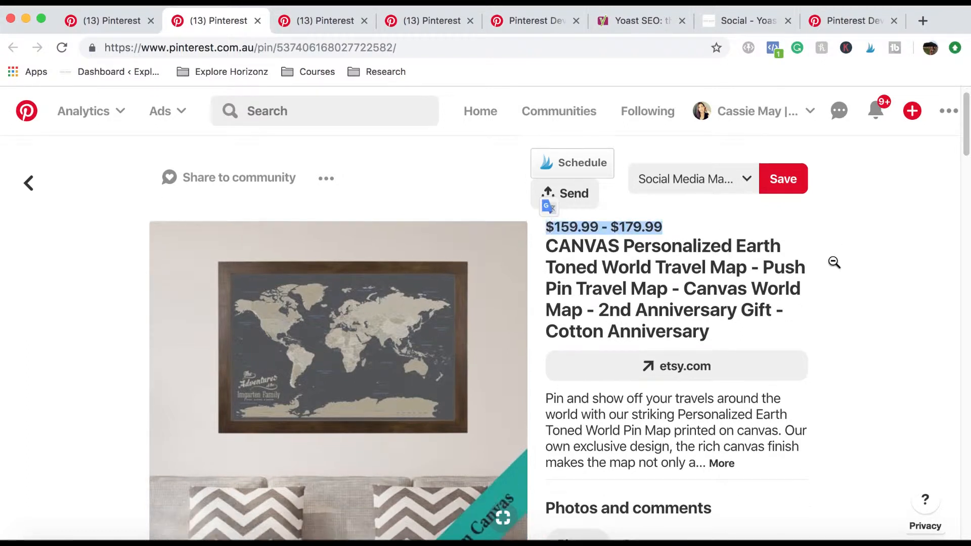
{"action": "scroll", "scroll_direction": "down", "scroll_amount": 3}
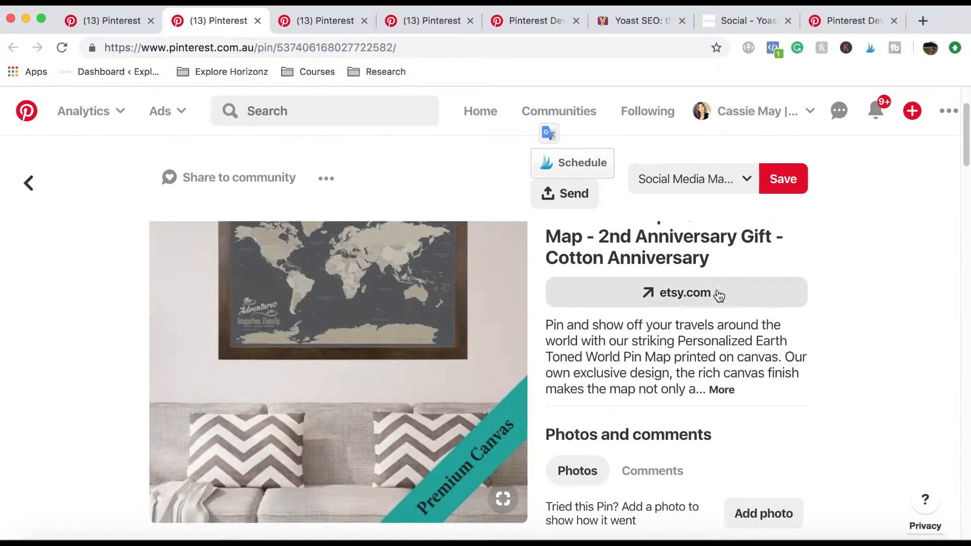
{"action": "scroll", "scroll_direction": "down", "scroll_amount": 3}
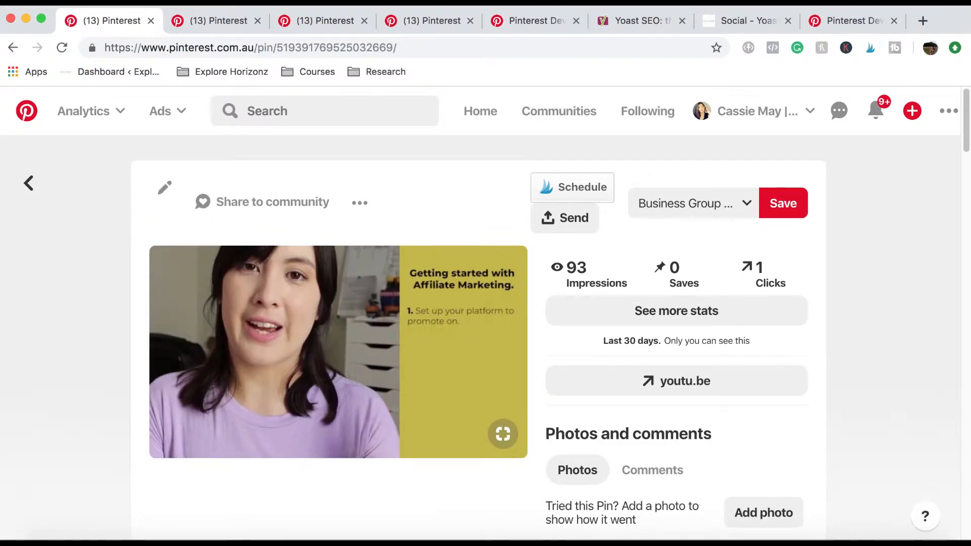
Step: Return to the canvas world map product pin and highlight its description text
{"action": "left_click", "coordinate": [216, 20]}
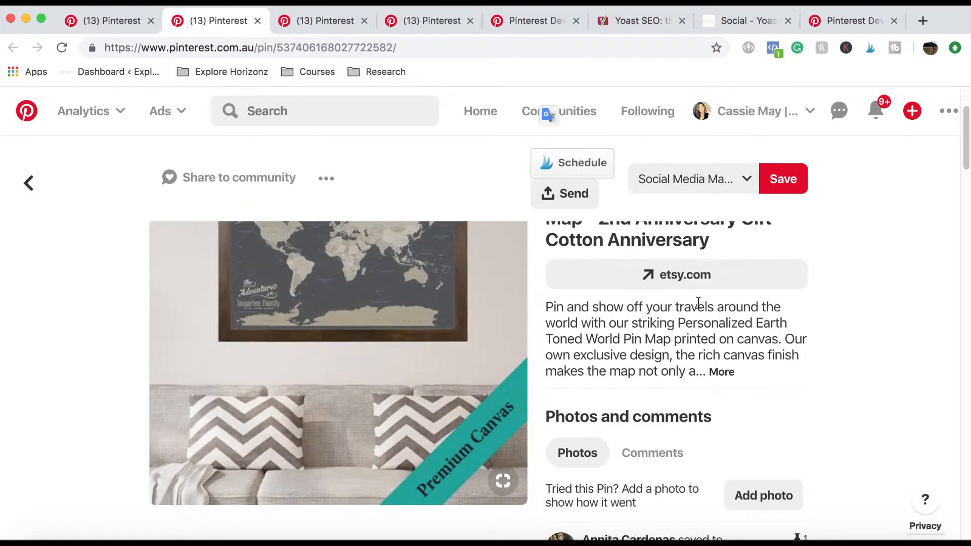
{"action": "left_click_drag", "start_coordinate": [570, 306], "coordinate": [715, 355]}
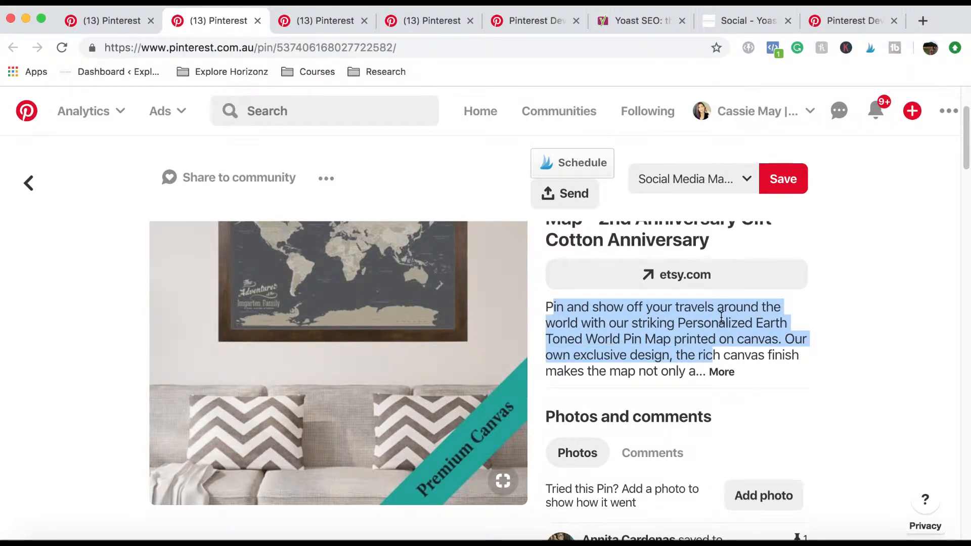
{"action": "scroll", "scroll_direction": "down", "scroll_amount": 3}
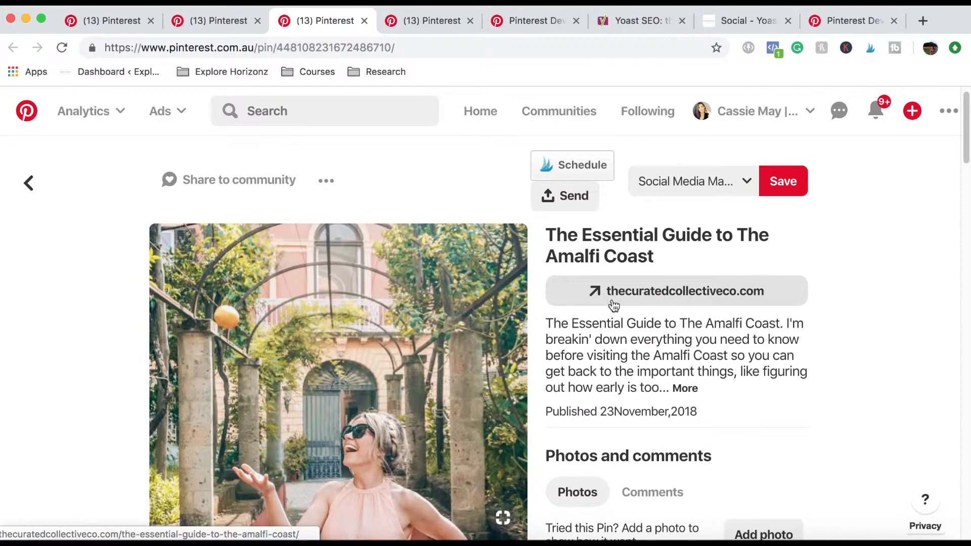
Step: Highlight the description of The Essential Guide to The Amalfi Coast article pin
{"action": "scroll", "scroll_direction": "down", "scroll_amount": 3}
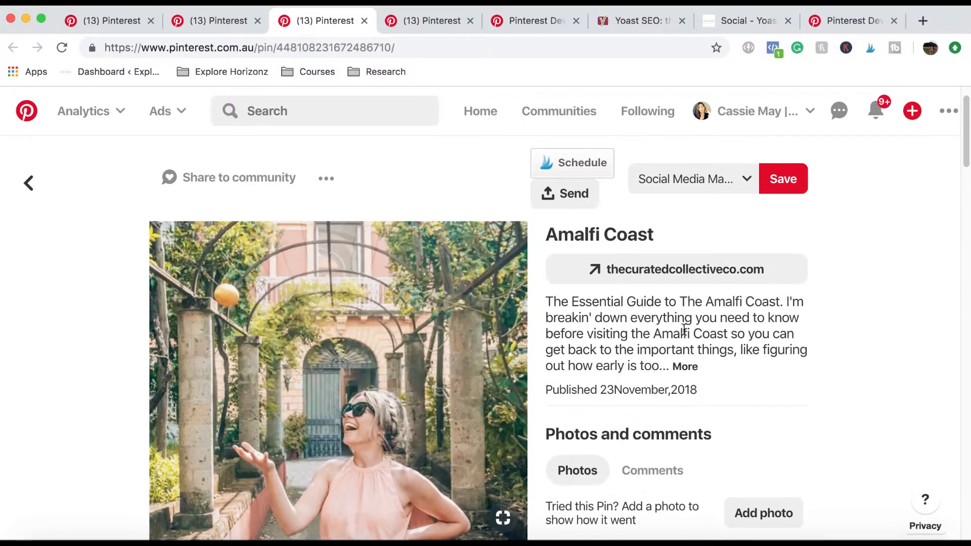
{"action": "left_click_drag", "start_coordinate": [554, 301], "coordinate": [685, 358]}
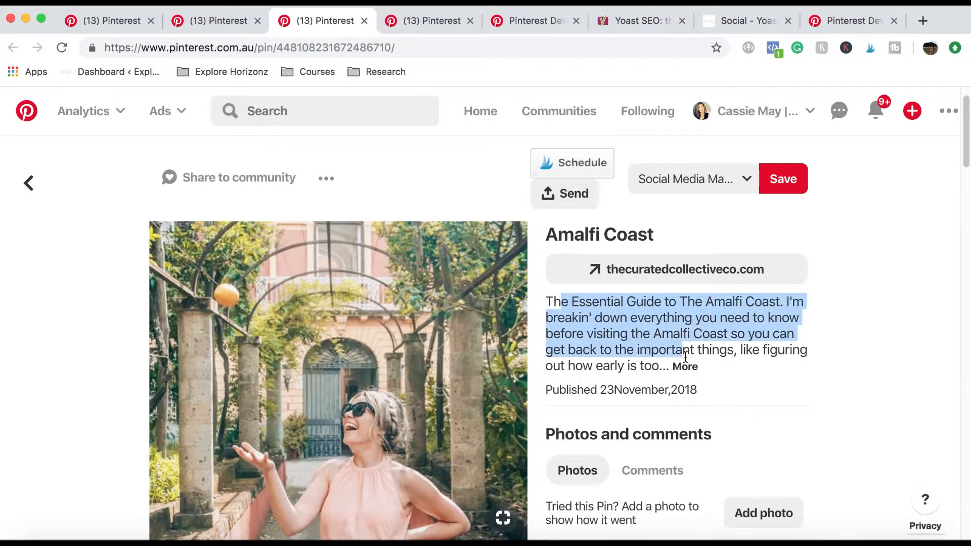
{"action": "mouse_move", "coordinate": [711, 375]}
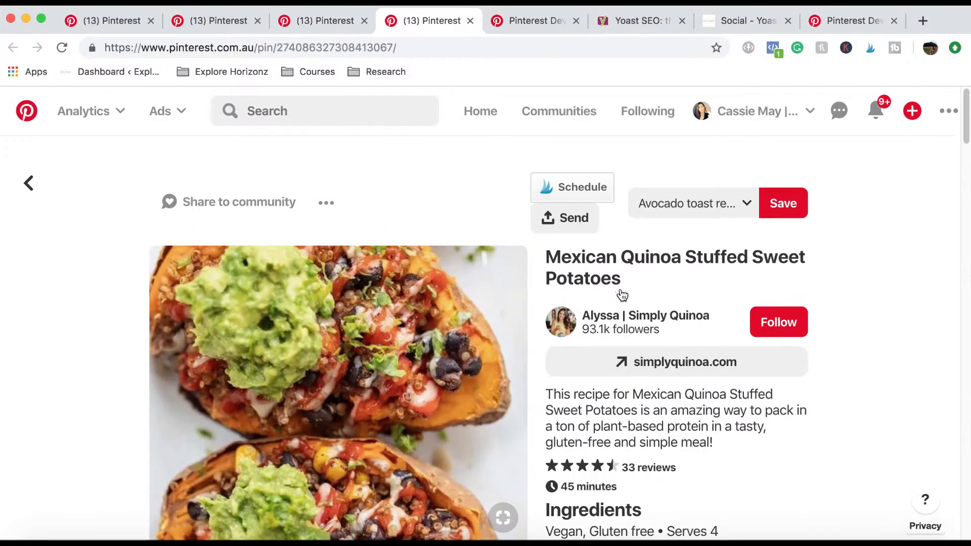
Step: Scroll the Mexican Quinoa Stuffed Sweet Potatoes recipe pin down to its ingredients list
{"action": "scroll", "scroll_direction": "down", "scroll_amount": 3}
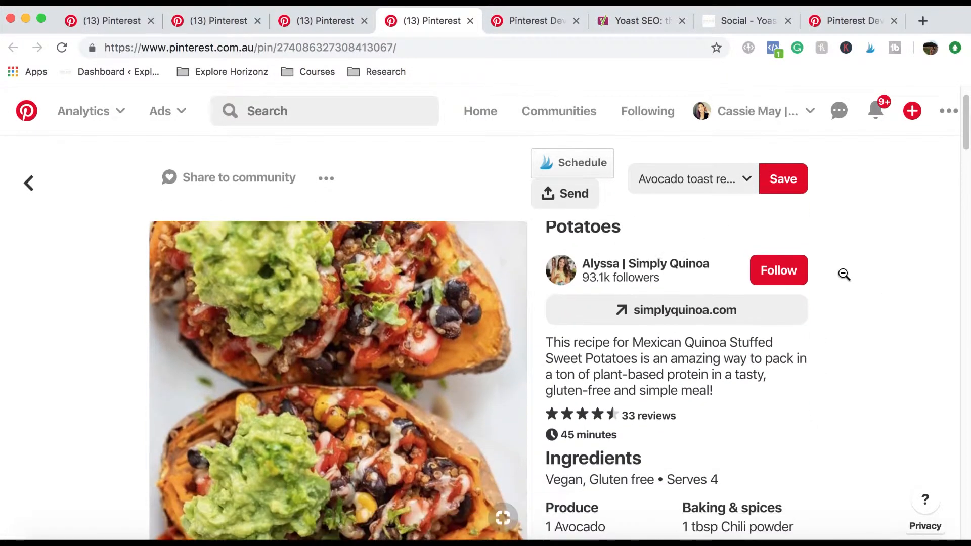
{"action": "scroll", "scroll_direction": "down", "scroll_amount": 3}
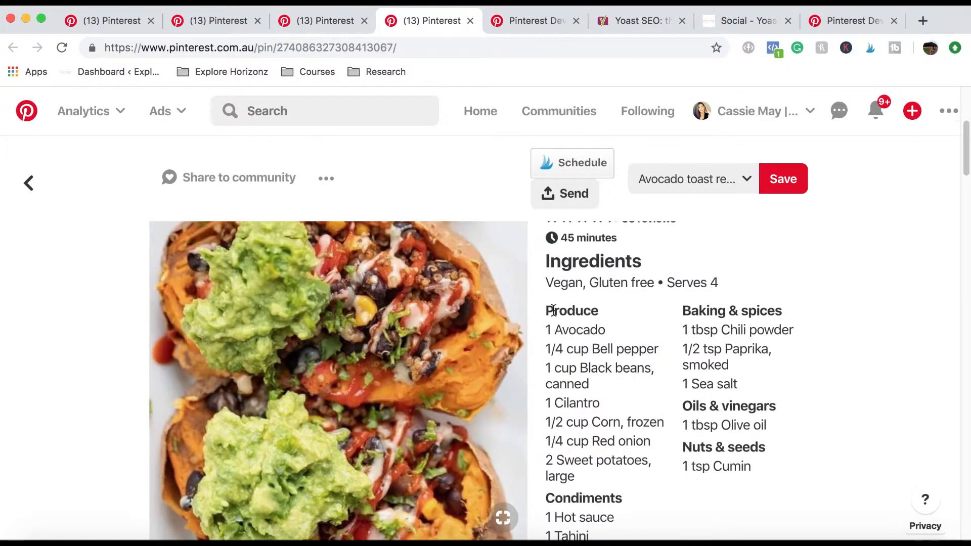
{"action": "mouse_move", "coordinate": [807, 445]}
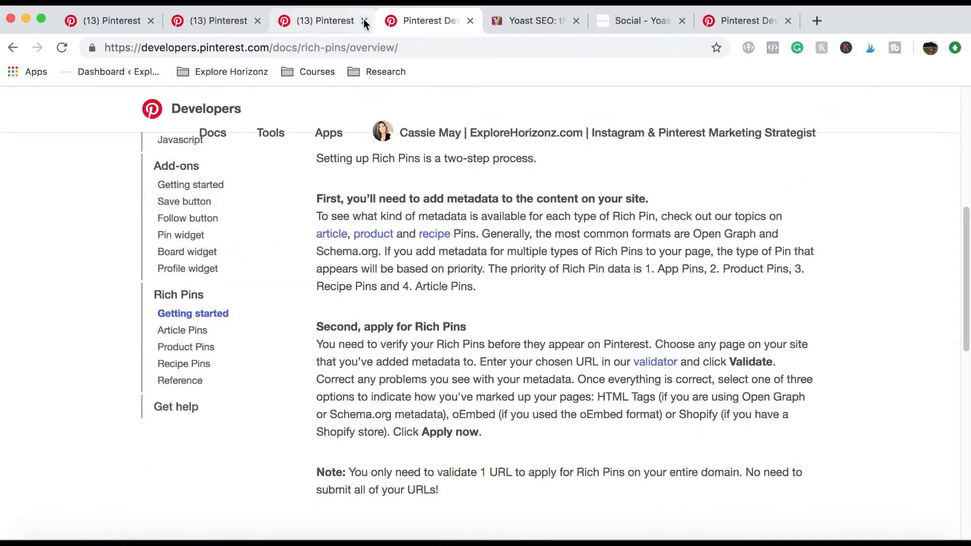
Step: Close the remaining example pin tabs, leaving the Rich Pins Getting started guide showing
{"action": "left_click", "coordinate": [363, 21]}
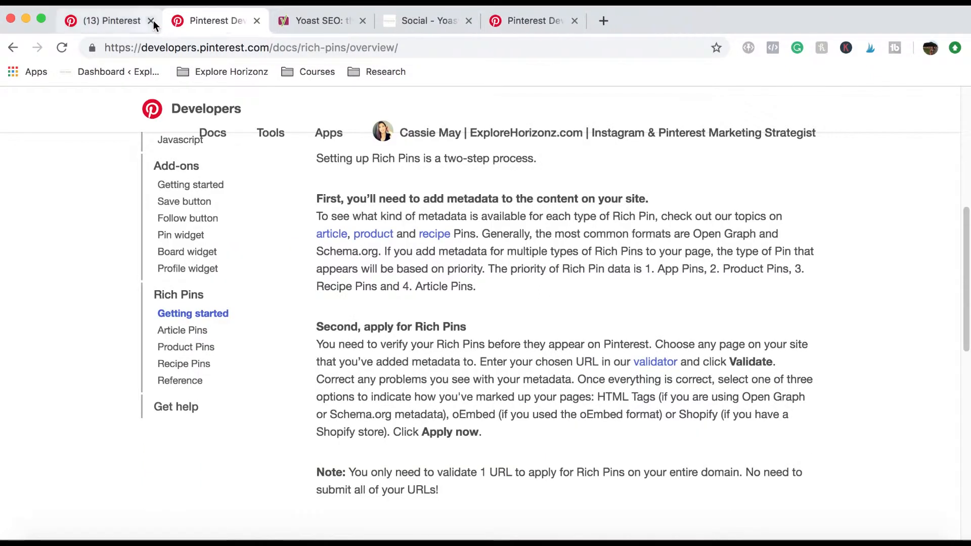
{"action": "left_click", "coordinate": [150, 20]}
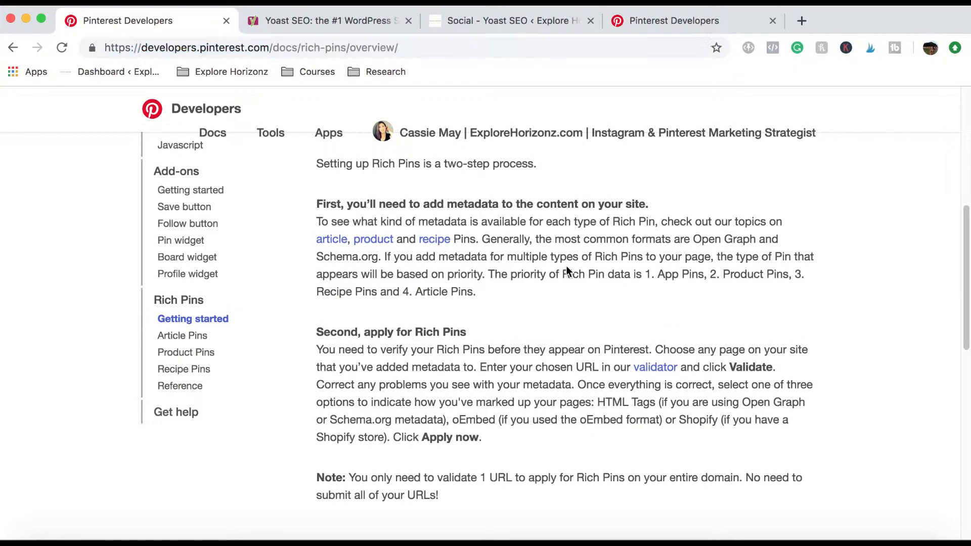
{"action": "left_click", "coordinate": [401, 47]}
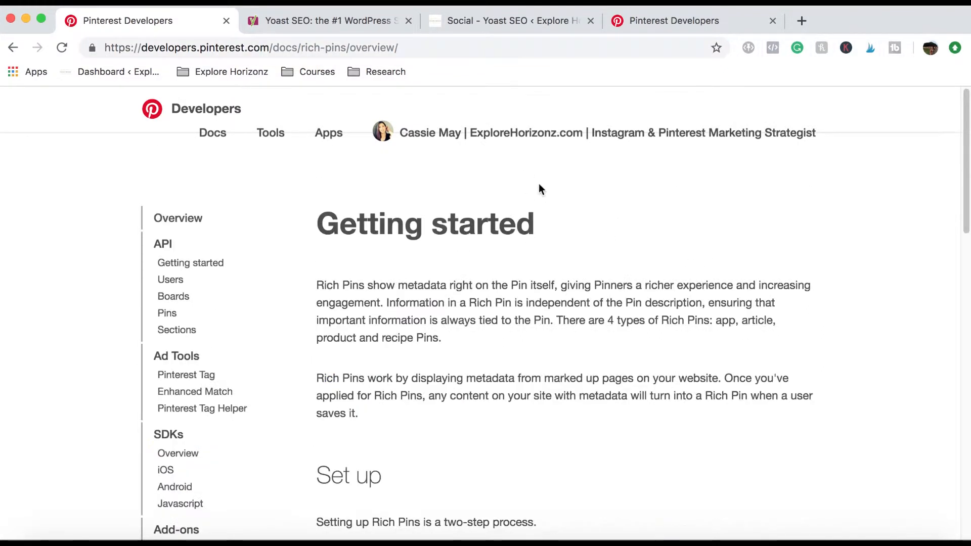
{"action": "mouse_move", "coordinate": [704, 199]}
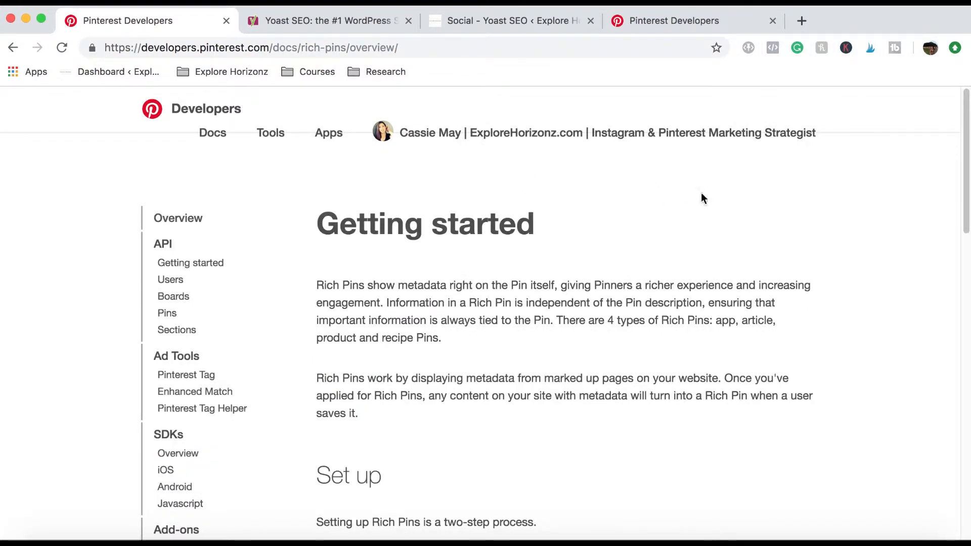
{"action": "mouse_move", "coordinate": [684, 204]}
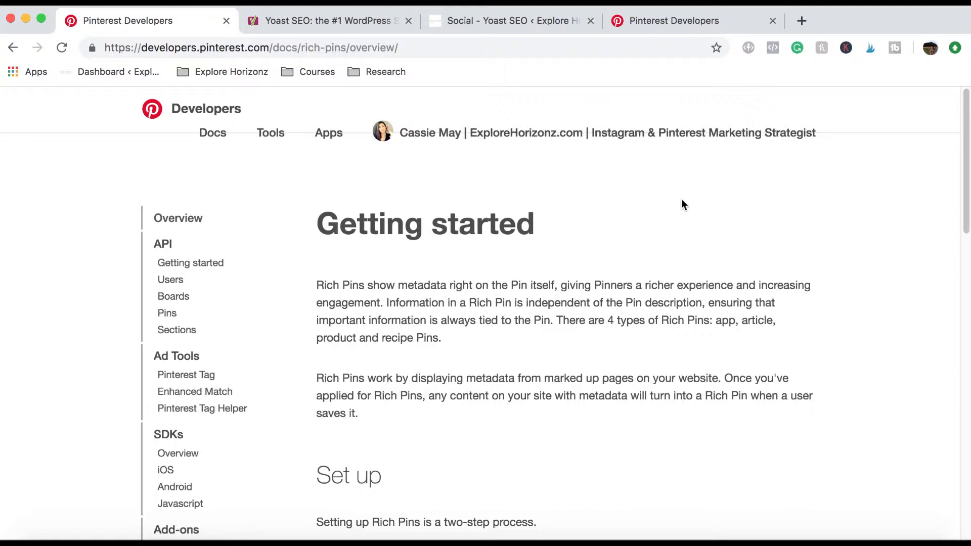
{"action": "scroll", "scroll_direction": "down", "scroll_amount": 3}
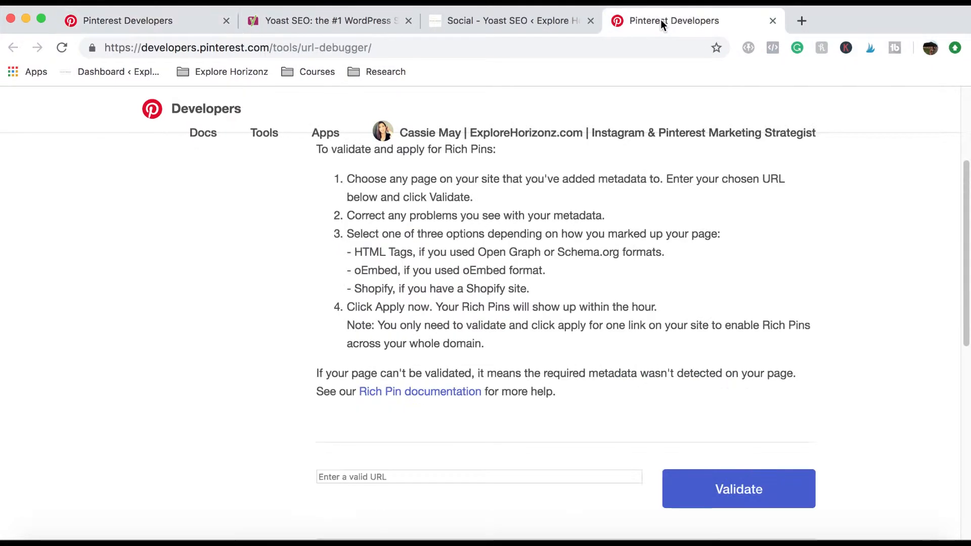
{"action": "mouse_move", "coordinate": [462, 141]}
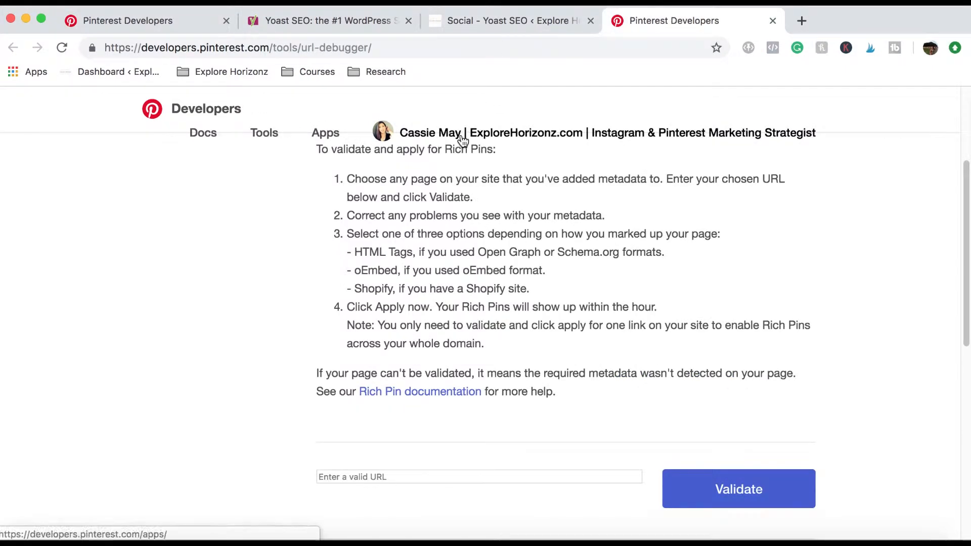
{"action": "left_click", "coordinate": [325, 132]}
{"action": "type", "text": "pint"}
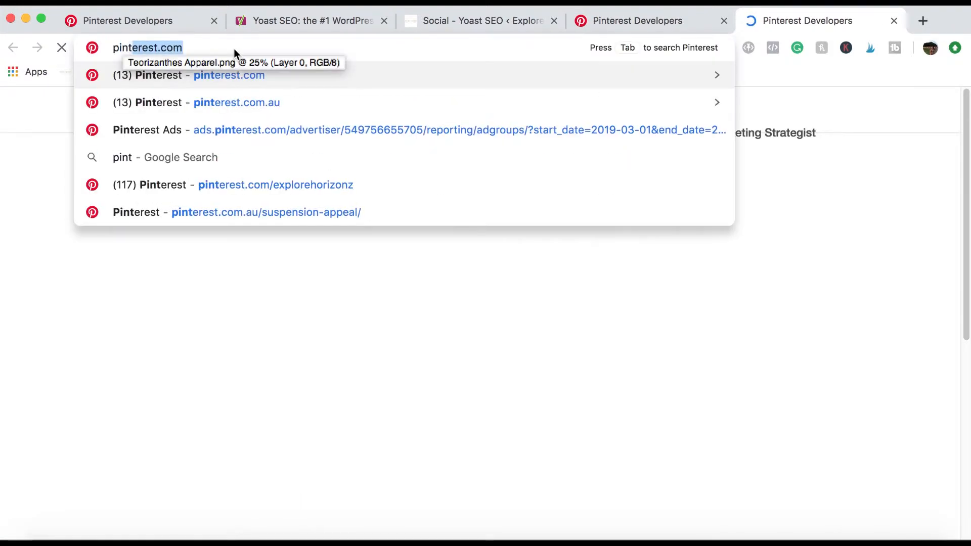
{"action": "key", "text": "Enter"}
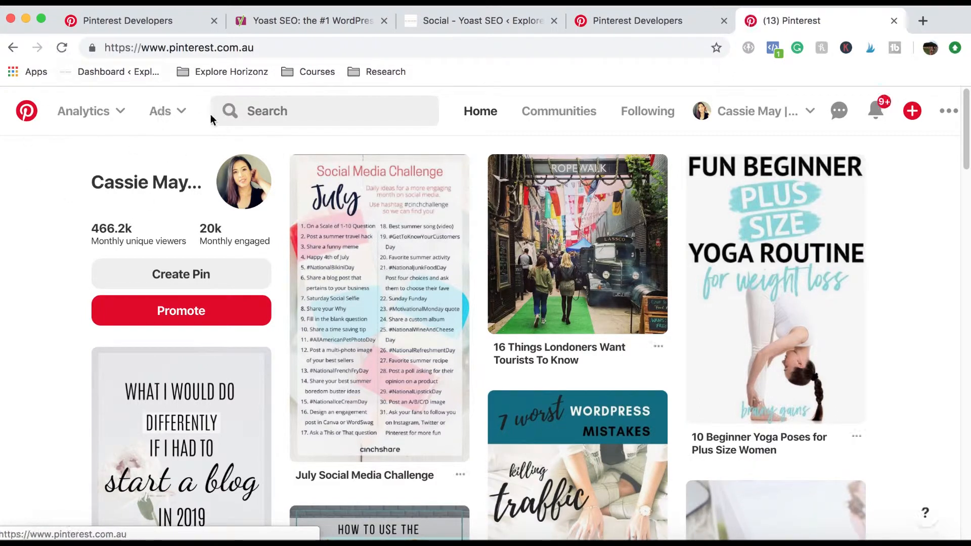
{"action": "mouse_move", "coordinate": [93, 122]}
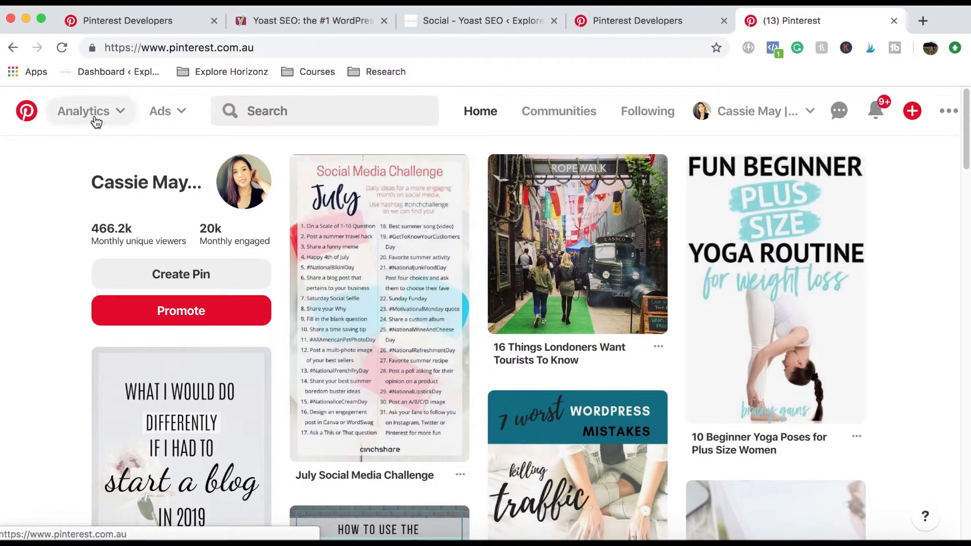
{"action": "mouse_move", "coordinate": [953, 20]}
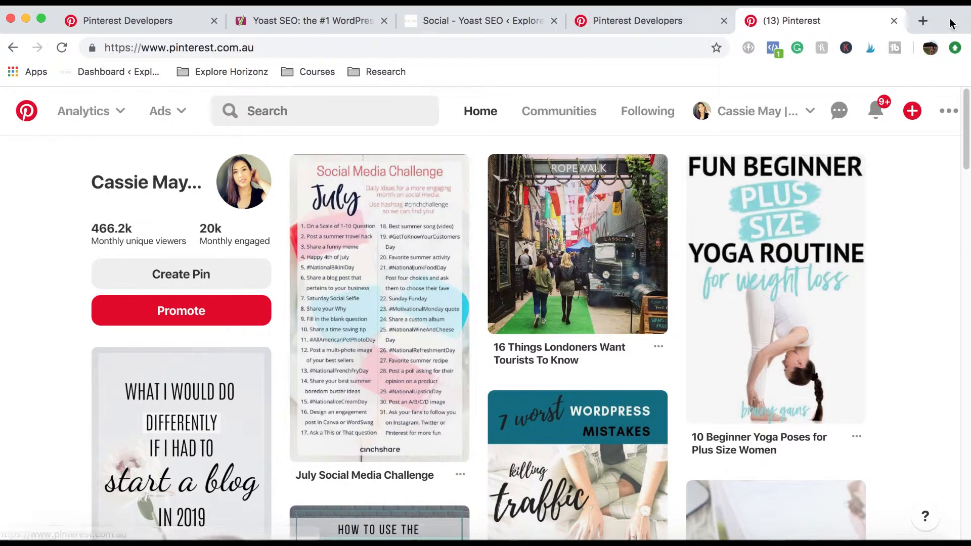
{"action": "left_click", "coordinate": [309, 21]}
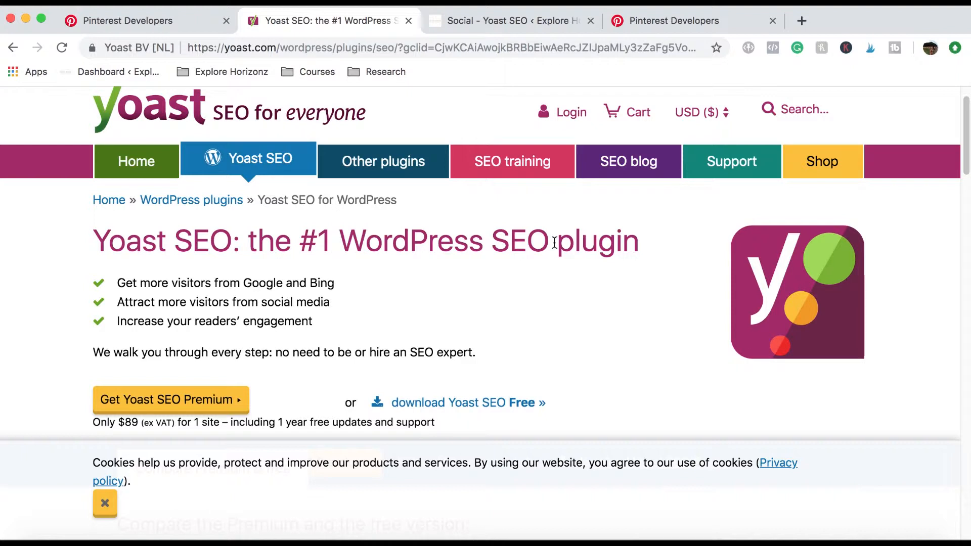
{"action": "mouse_move", "coordinate": [536, 222]}
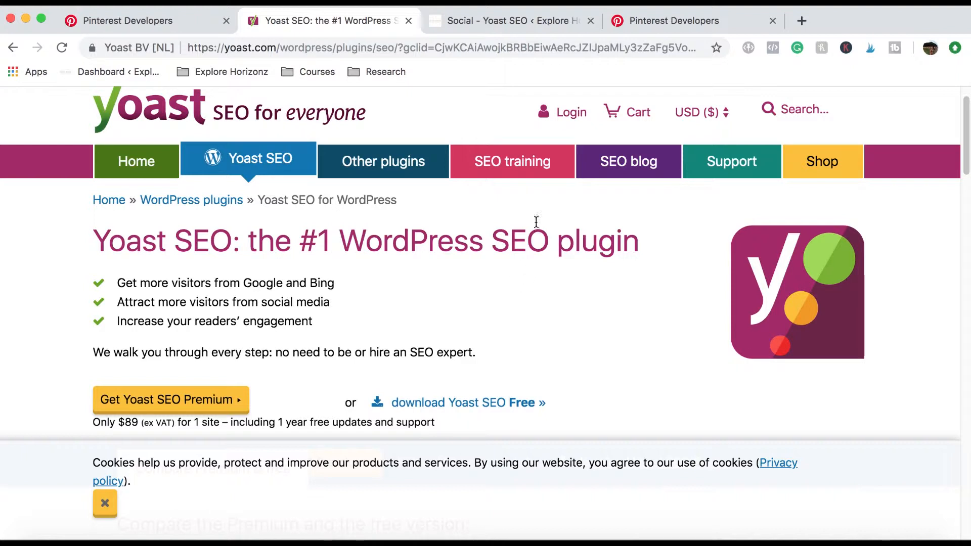
Step: Show the Yoast SEO Social settings' empty Pinterest confirmation field, then head to General settings
{"action": "left_click", "coordinate": [505, 20]}
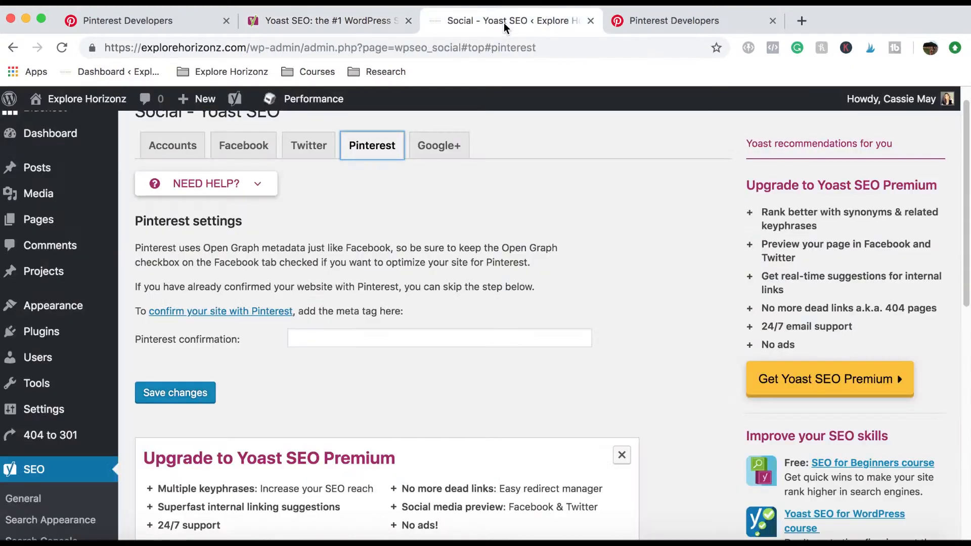
{"action": "scroll", "scroll_direction": "down", "scroll_amount": 3}
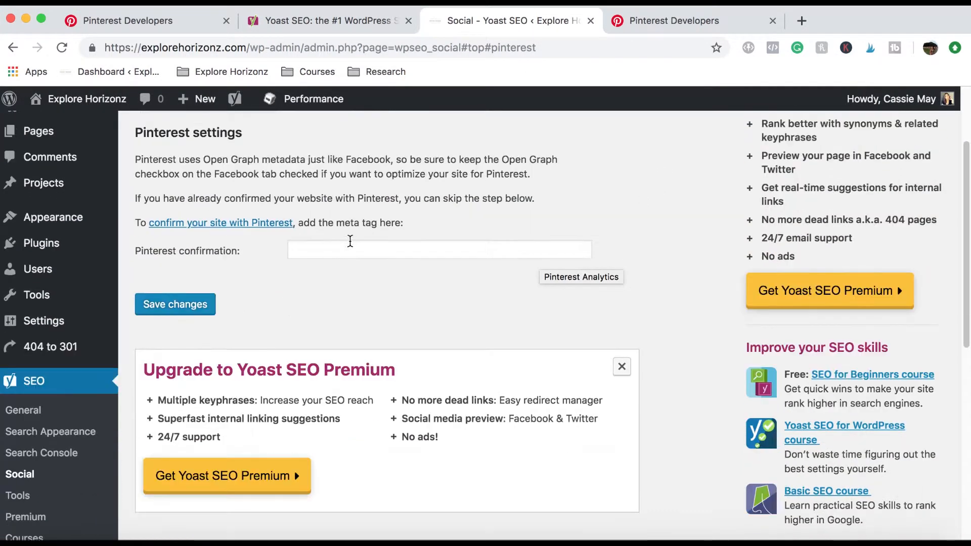
{"action": "left_click", "coordinate": [22, 411]}
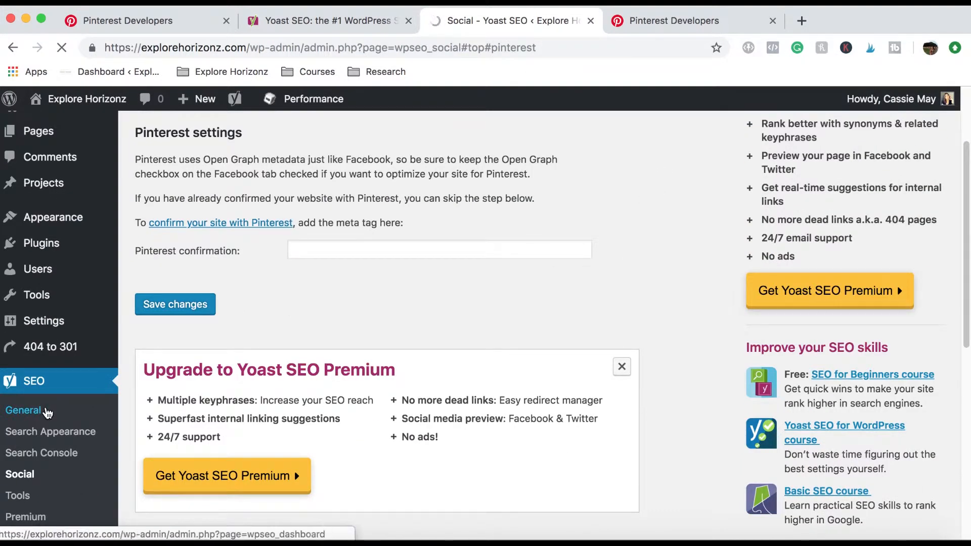
Step: Review Yoast SEO's General Features list with every feature switched On
{"action": "left_click", "coordinate": [24, 411]}
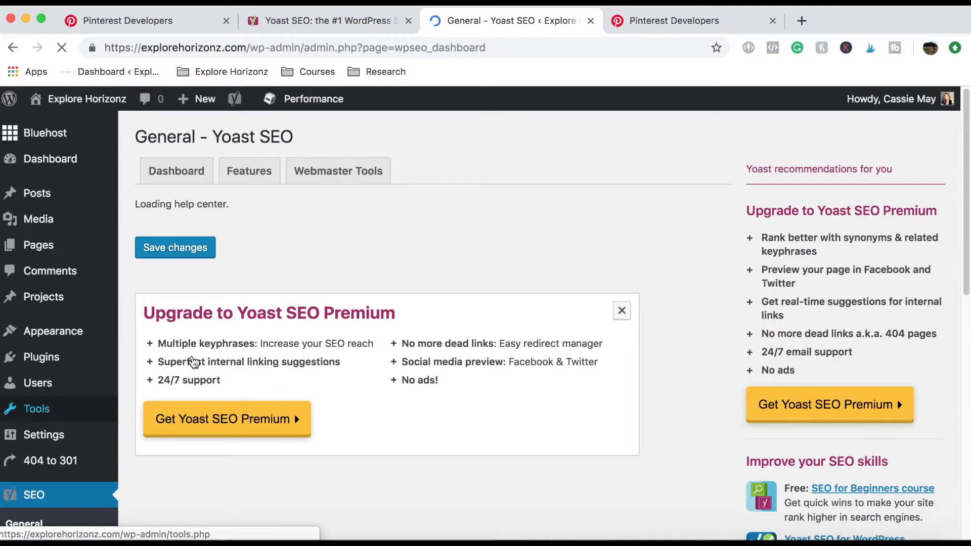
{"action": "left_click", "coordinate": [249, 171]}
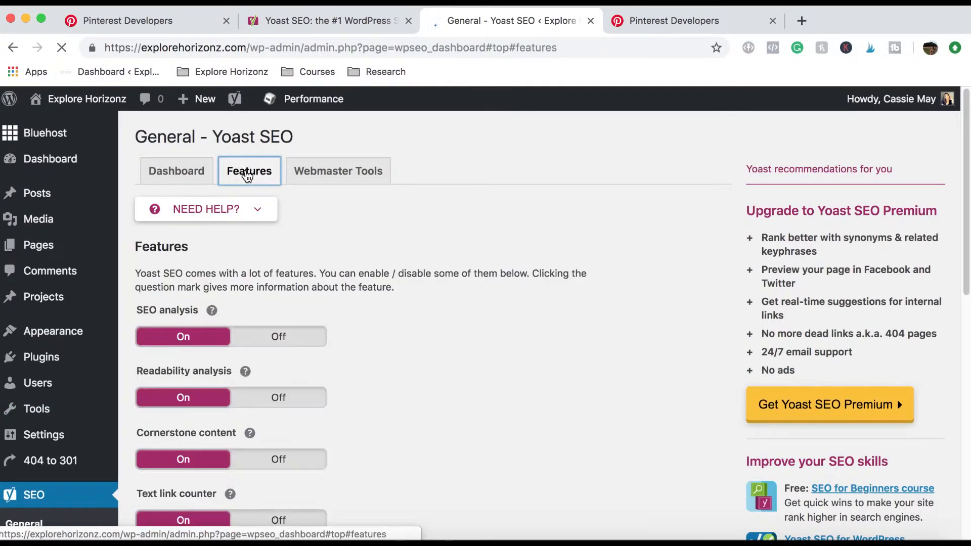
{"action": "scroll", "scroll_direction": "down", "scroll_amount": 3}
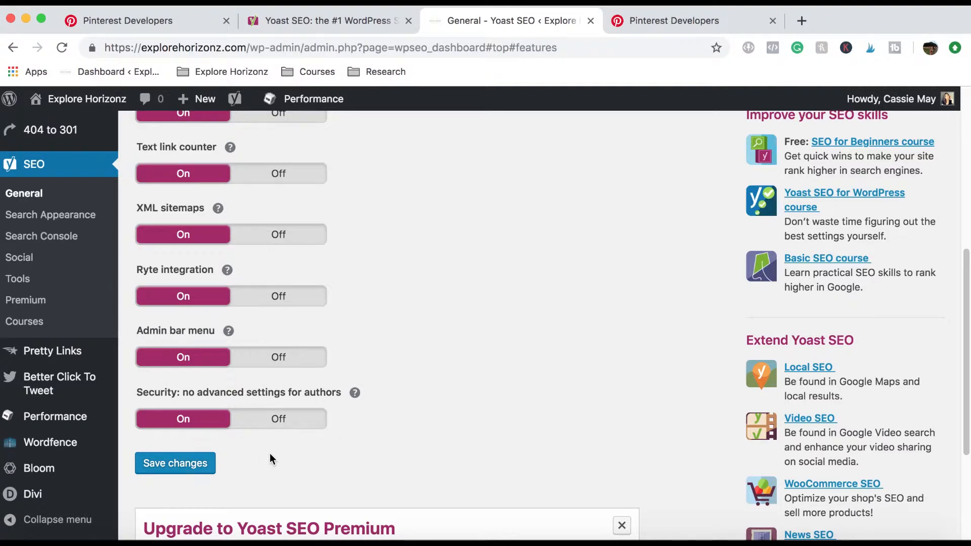
{"action": "mouse_move", "coordinate": [35, 263]}
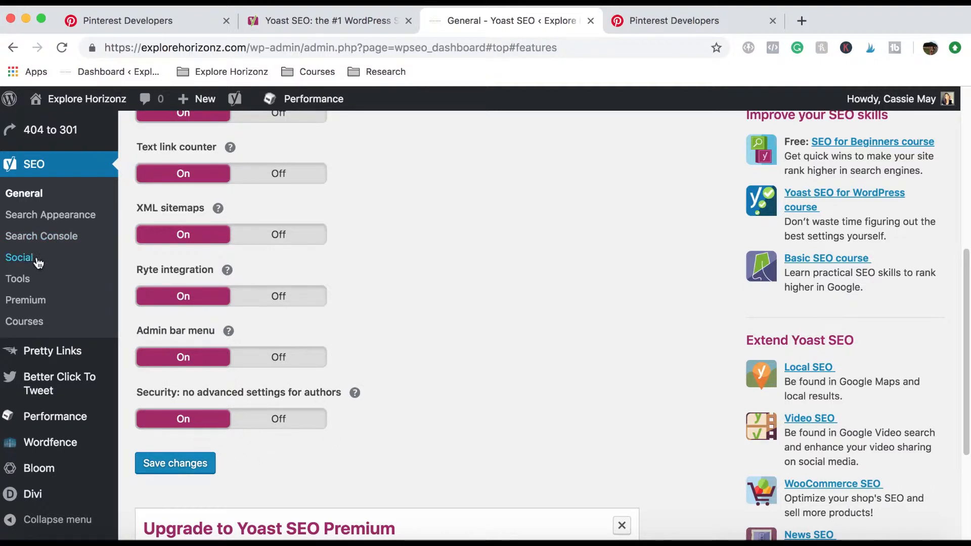
{"action": "mouse_move", "coordinate": [29, 265]}
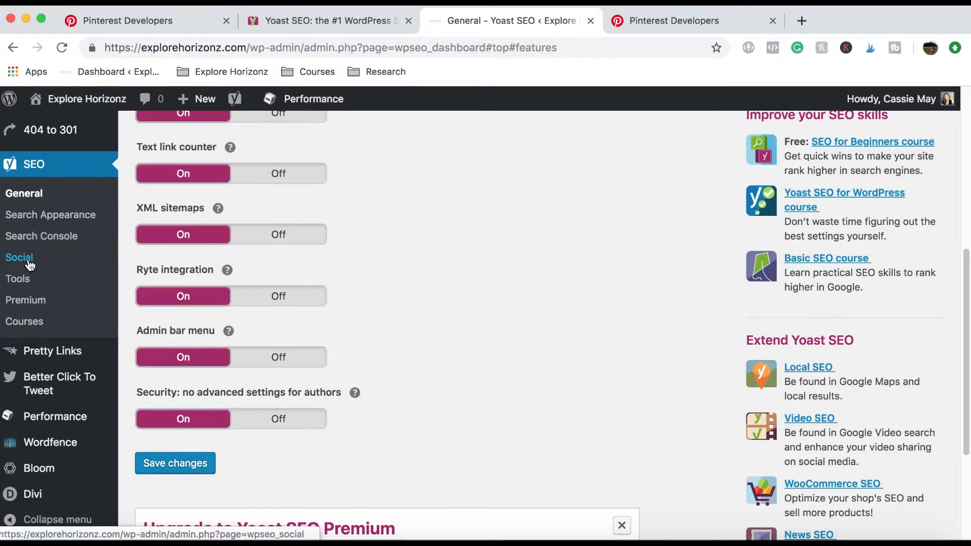
{"action": "left_click", "coordinate": [18, 258]}
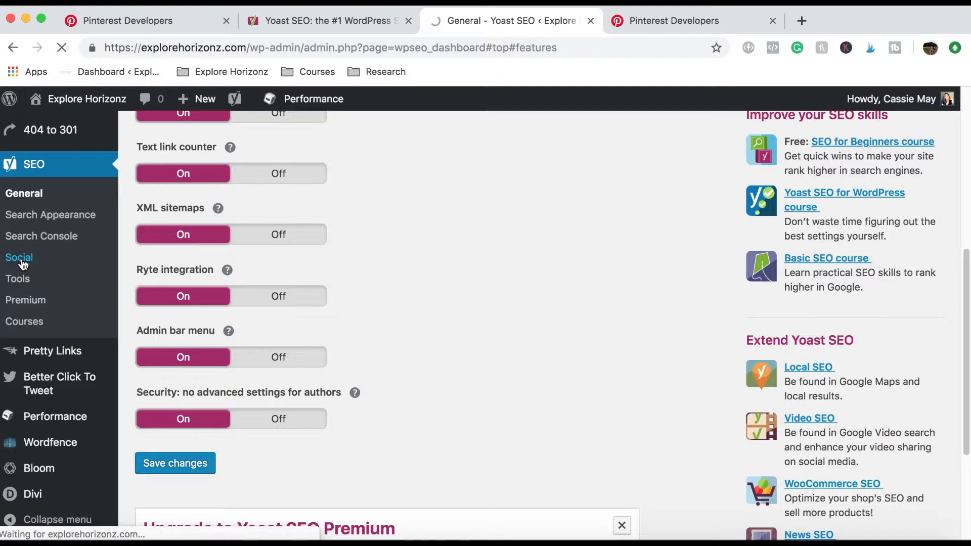
Step: Check Facebook's Open Graph is enabled, then focus the empty Pinterest confirmation field in Yoast Social
{"action": "left_click", "coordinate": [18, 258]}
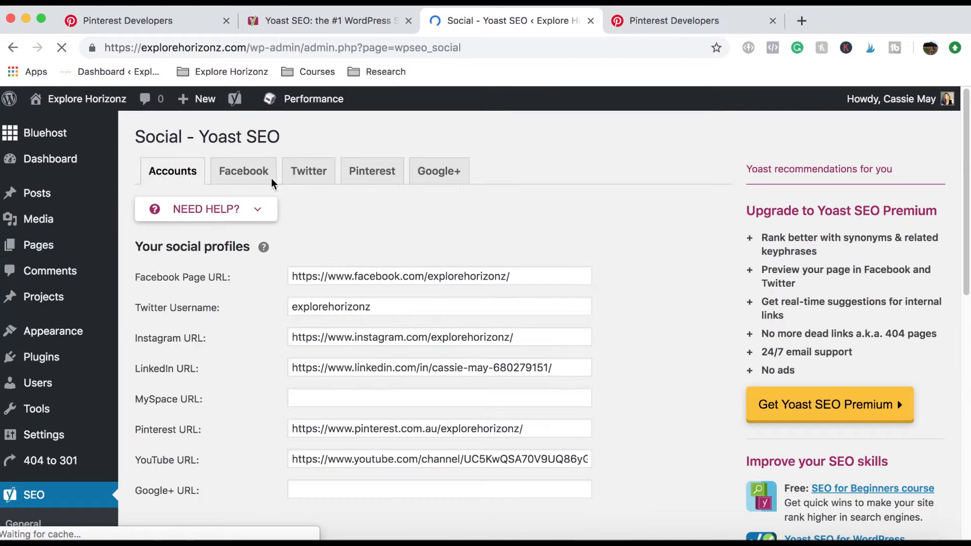
{"action": "left_click", "coordinate": [243, 171]}
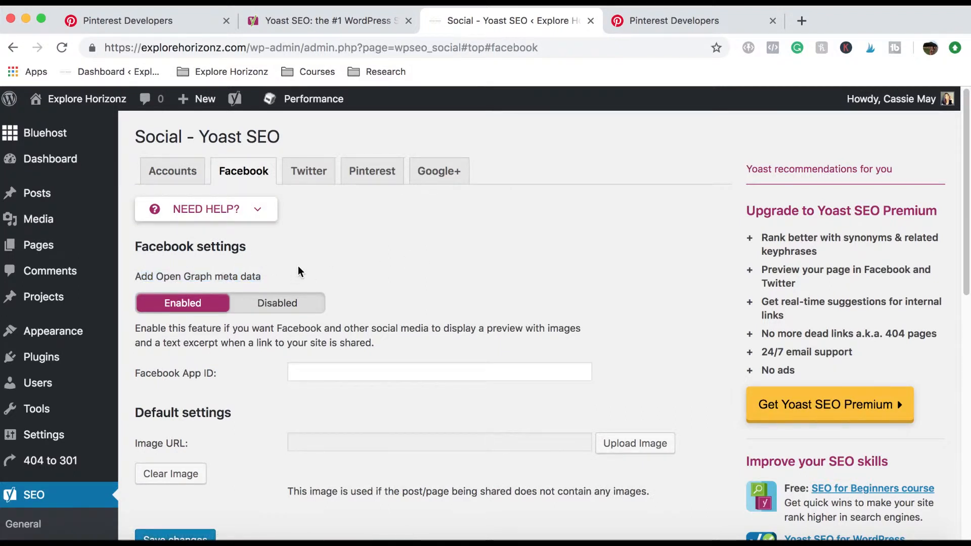
{"action": "mouse_move", "coordinate": [260, 174]}
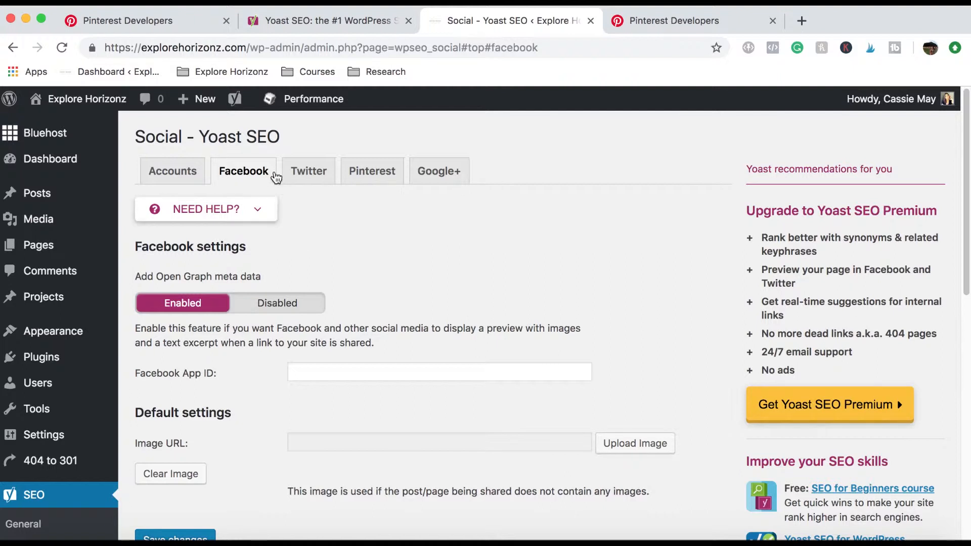
{"action": "left_click", "coordinate": [372, 171]}
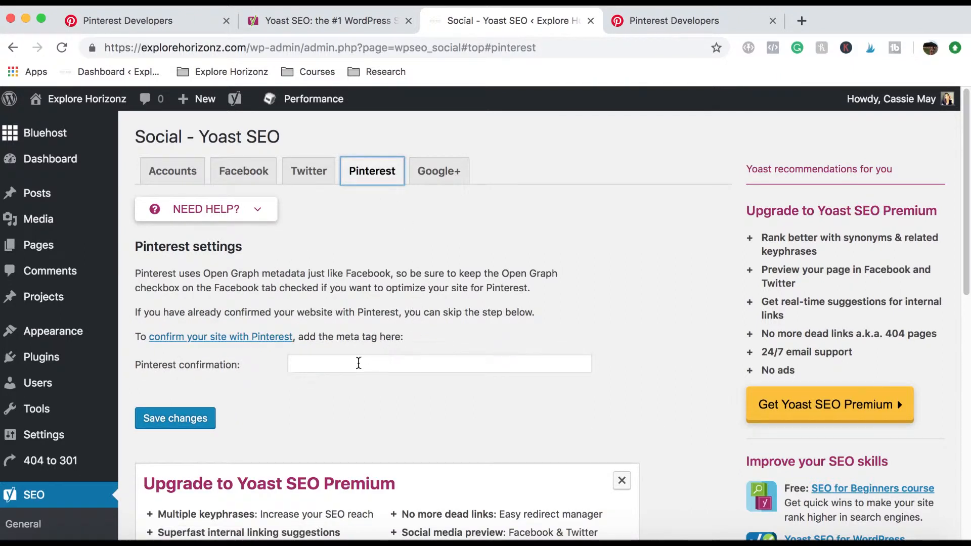
{"action": "left_click", "coordinate": [420, 364]}
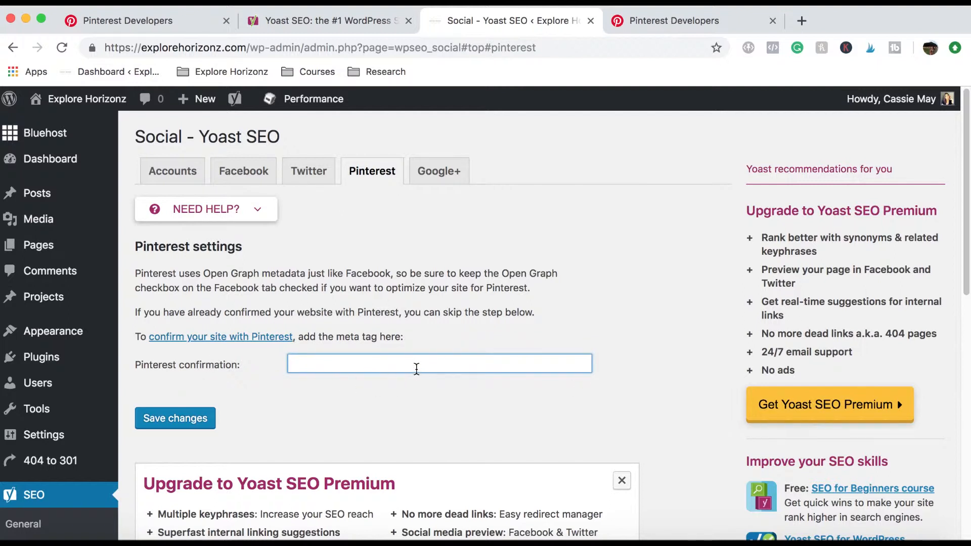
{"action": "mouse_move", "coordinate": [692, 45]}
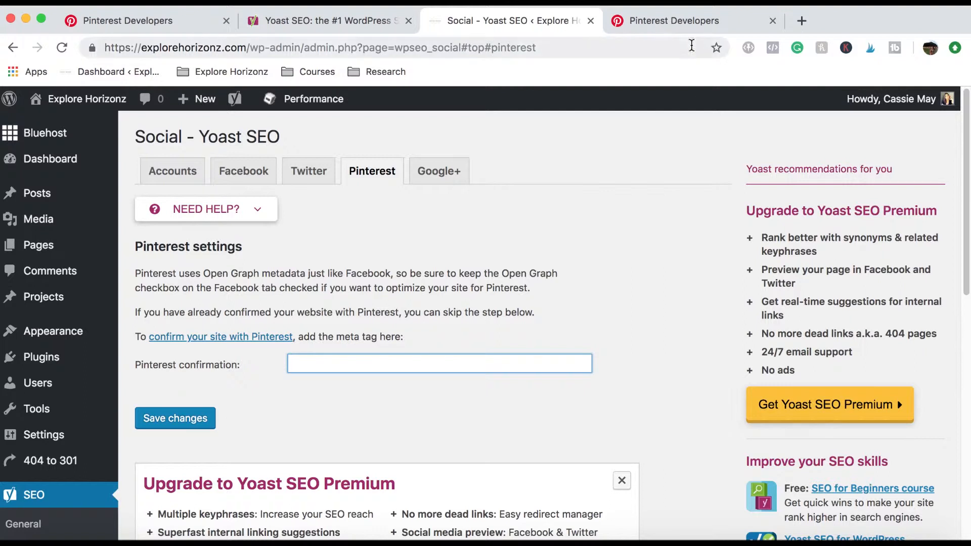
{"action": "left_click", "coordinate": [684, 20]}
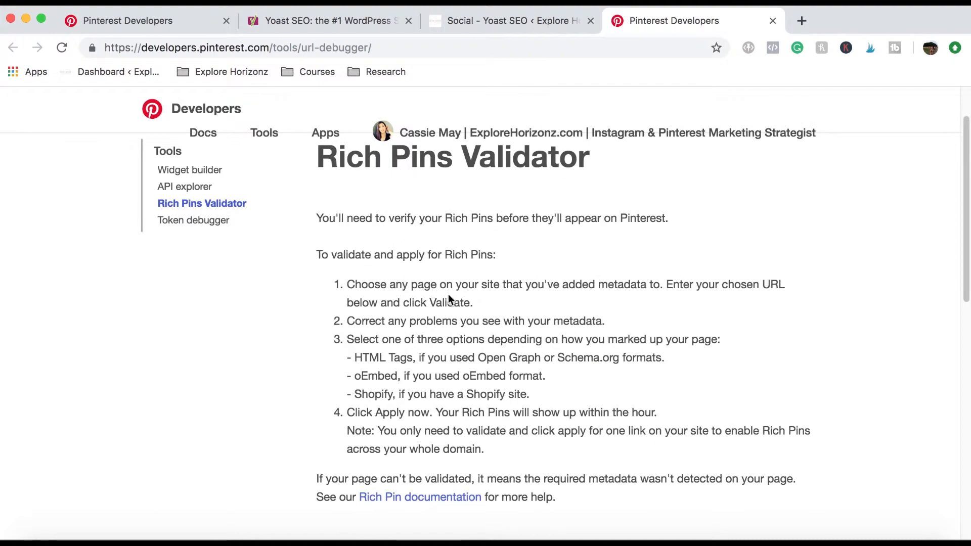
Step: Validate the 13-blogging-tips post URL in the Rich Pins Validator so Rich Pins show as approved
{"action": "scroll", "scroll_direction": "down", "scroll_amount": 3}
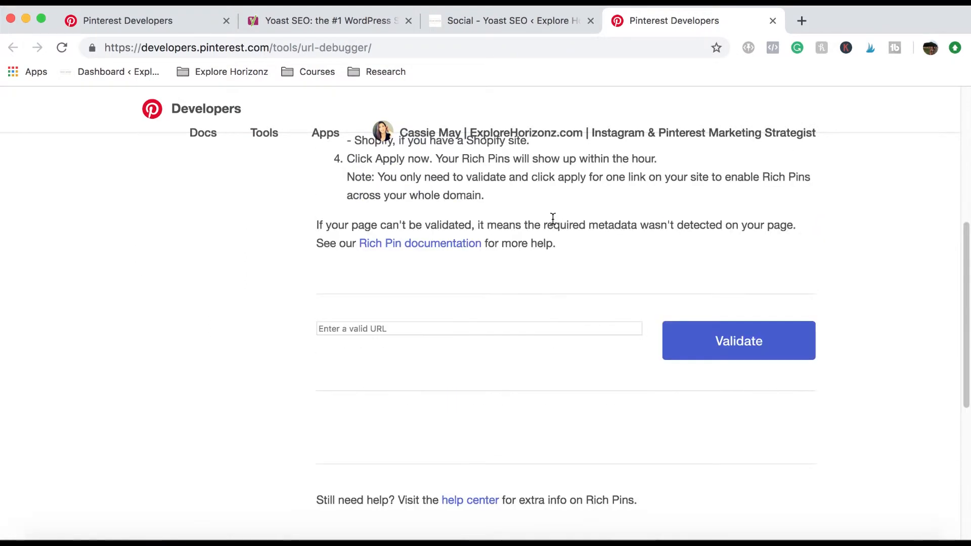
{"action": "left_click", "coordinate": [453, 329]}
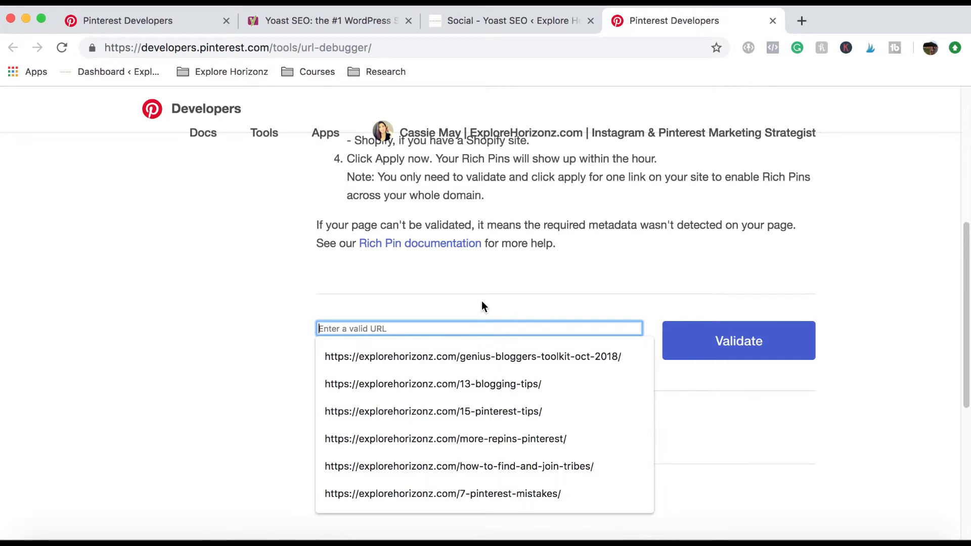
{"action": "left_click", "coordinate": [473, 356]}
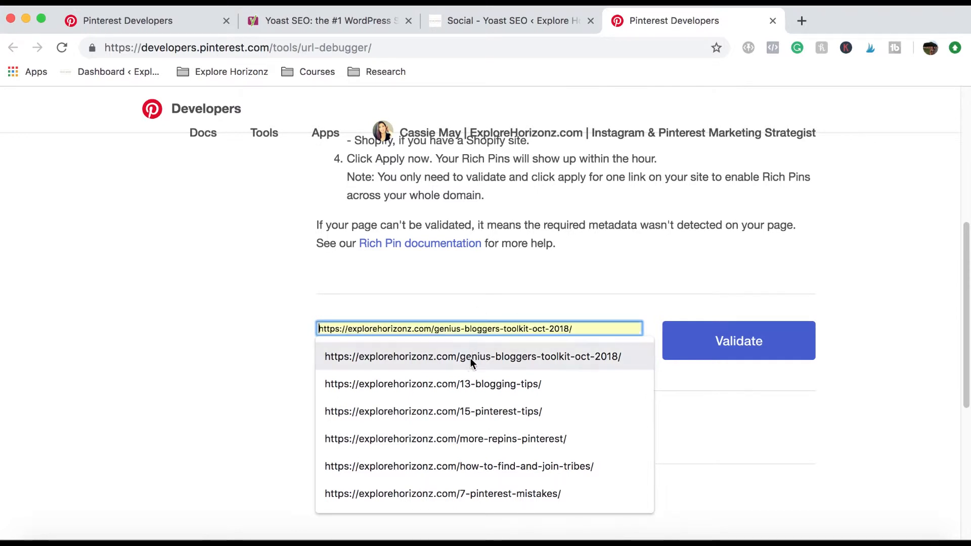
{"action": "left_click", "coordinate": [738, 340]}
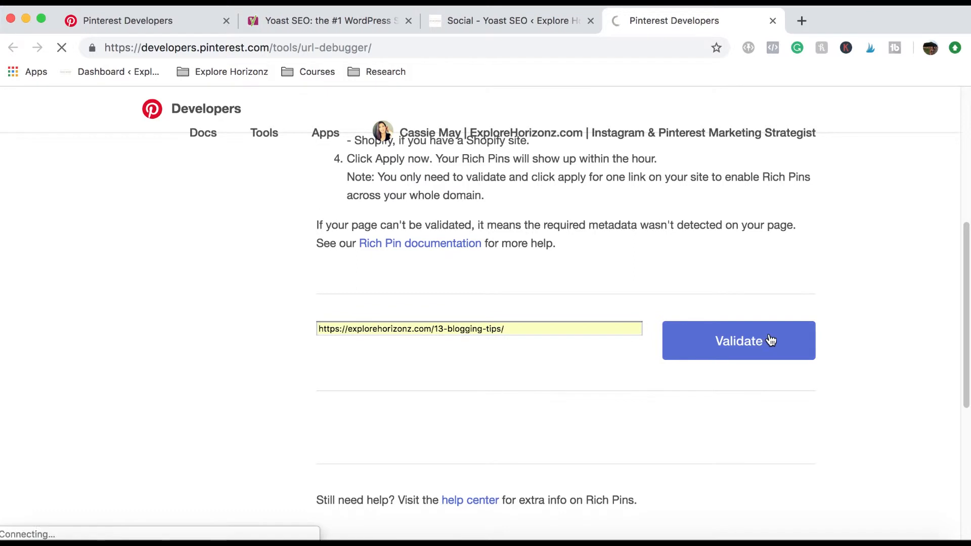
{"action": "left_click", "coordinate": [761, 338]}
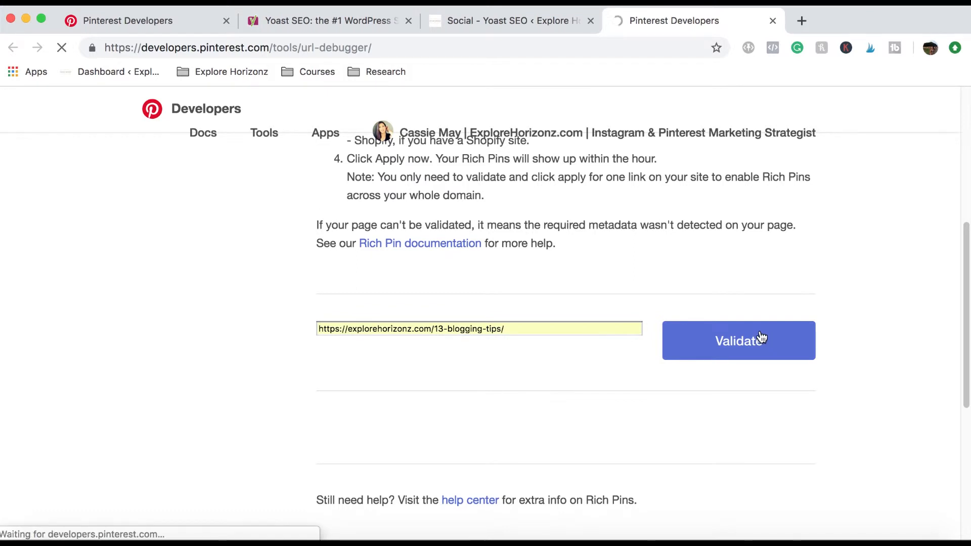
{"action": "left_click", "coordinate": [758, 339]}
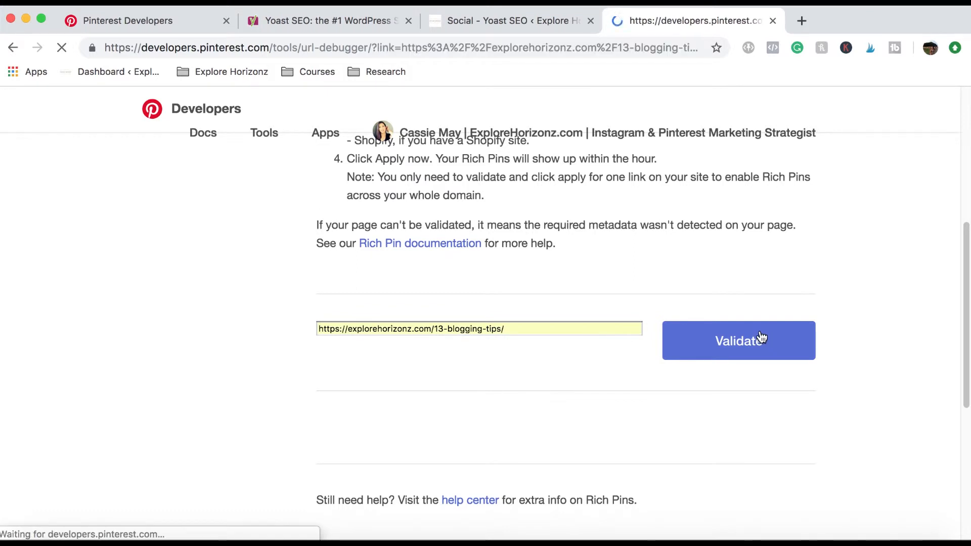
{"action": "left_click", "coordinate": [738, 340]}
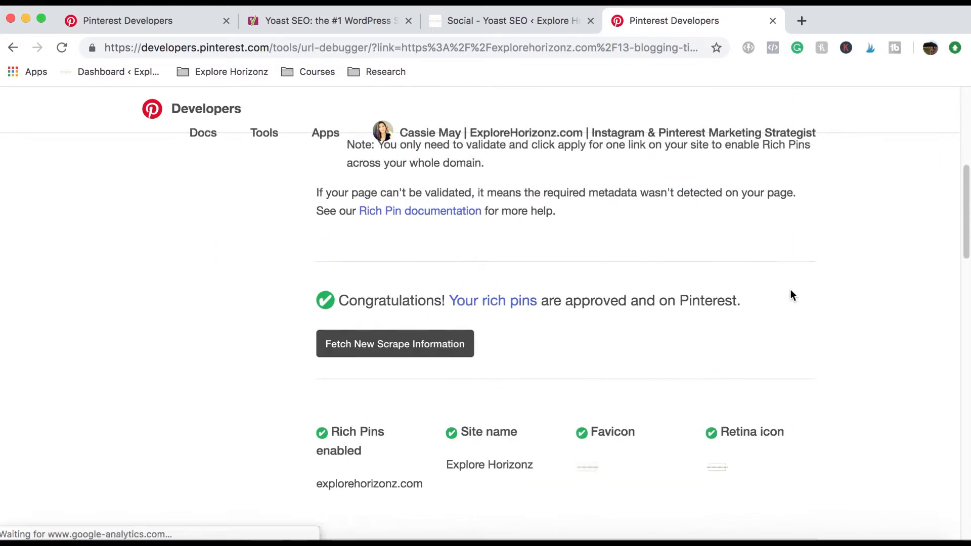
Step: Review the article rich pin results (name, date, description passing) and close the Yoast SEO plugin tab
{"action": "scroll", "scroll_direction": "down", "scroll_amount": 3}
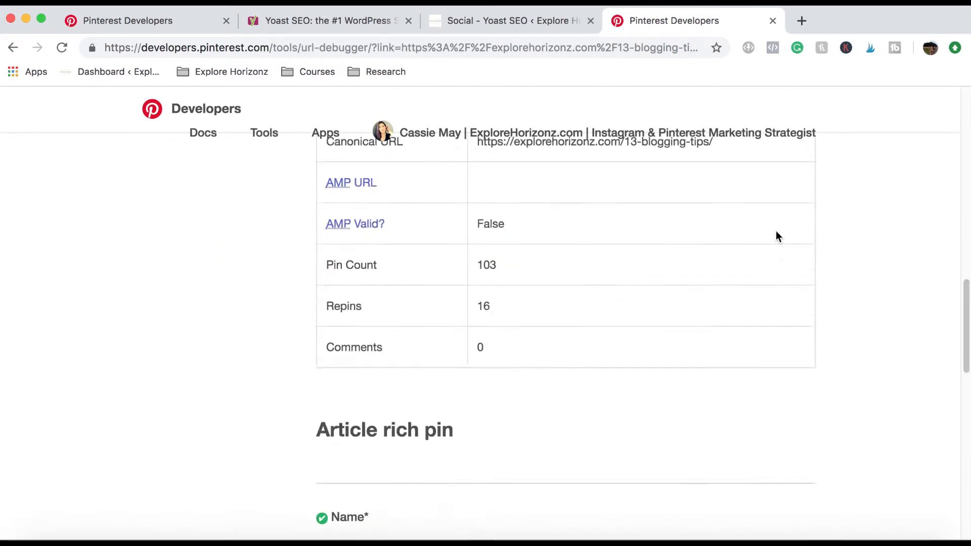
{"action": "scroll", "scroll_direction": "down", "scroll_amount": 3}
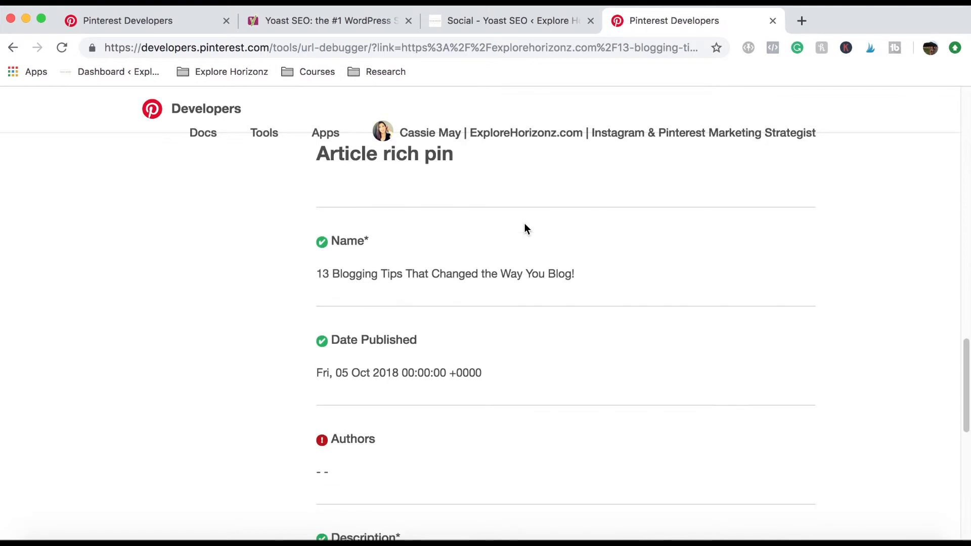
{"action": "scroll", "scroll_direction": "down", "scroll_amount": 3}
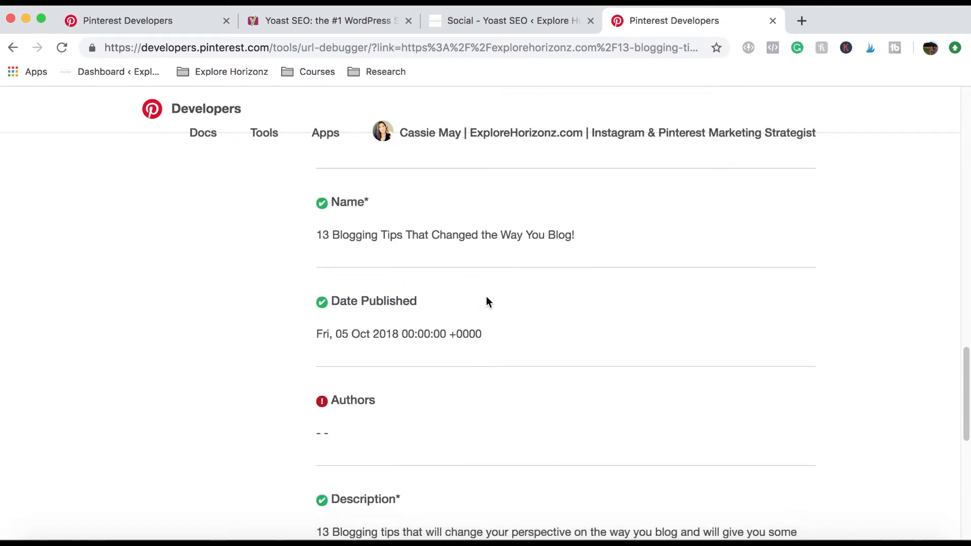
{"action": "scroll", "scroll_direction": "down", "scroll_amount": 3}
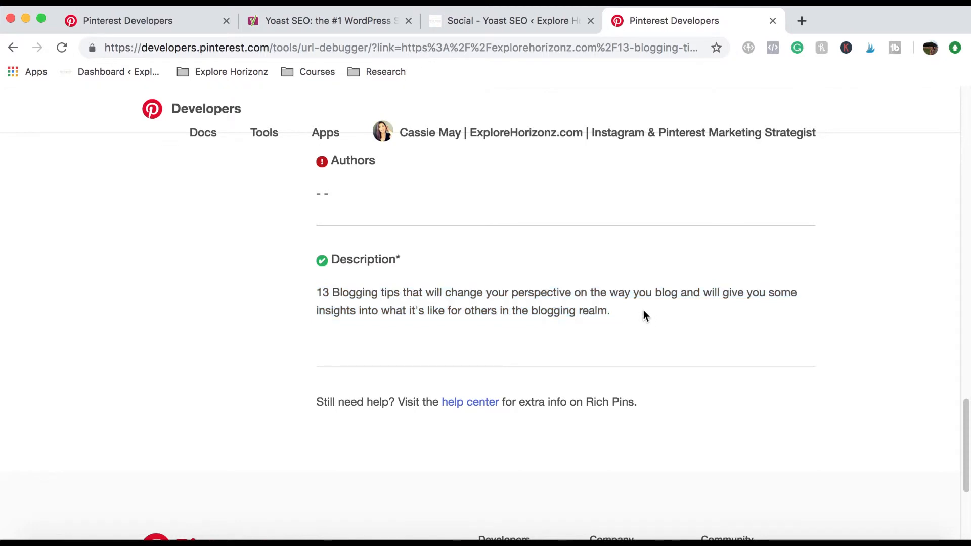
{"action": "left_click_drag", "start_coordinate": [317, 293], "coordinate": [609, 311]}
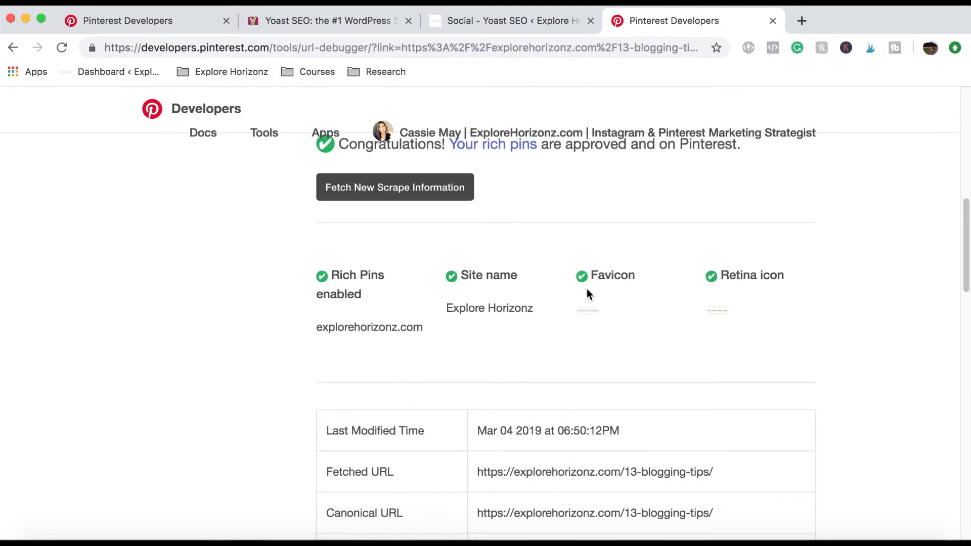
{"action": "mouse_move", "coordinate": [791, 304]}
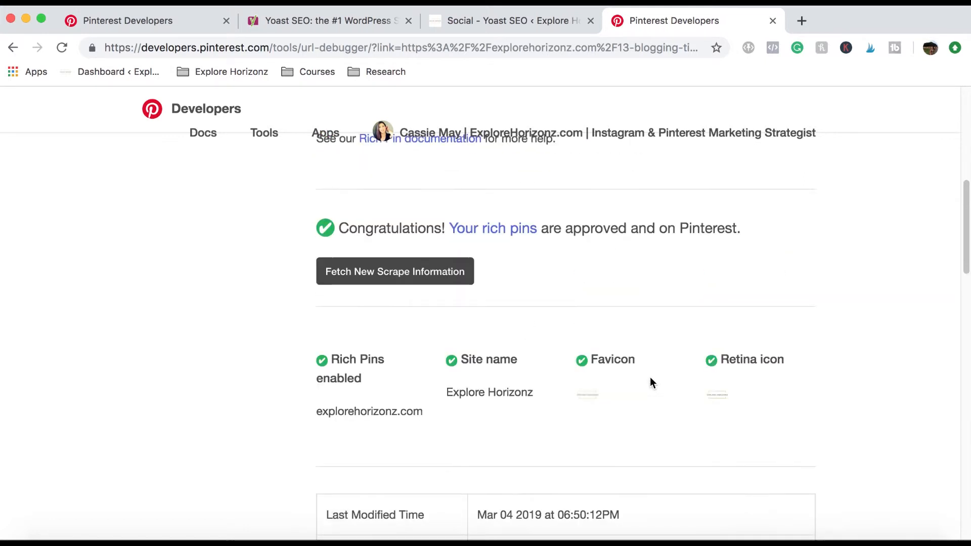
{"action": "mouse_move", "coordinate": [502, 263]}
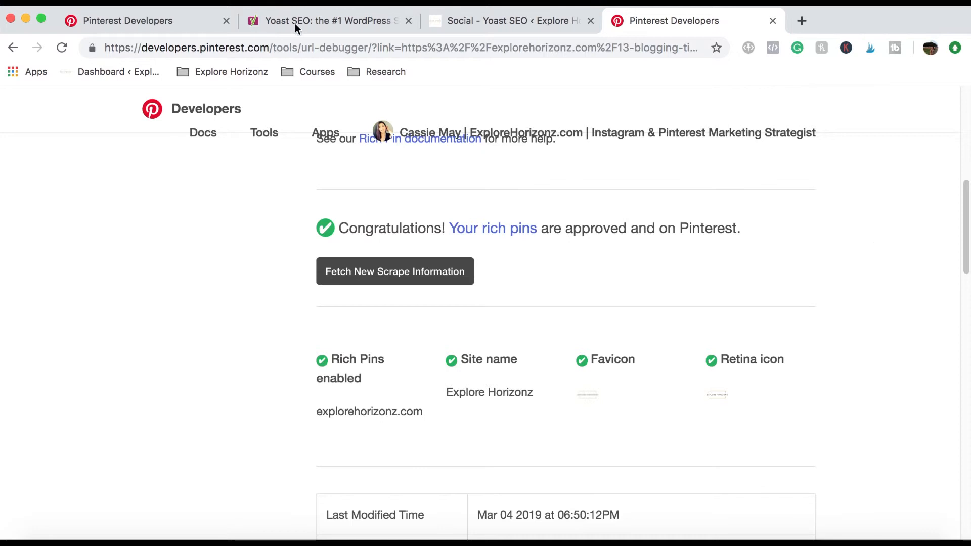
{"action": "left_click", "coordinate": [321, 20]}
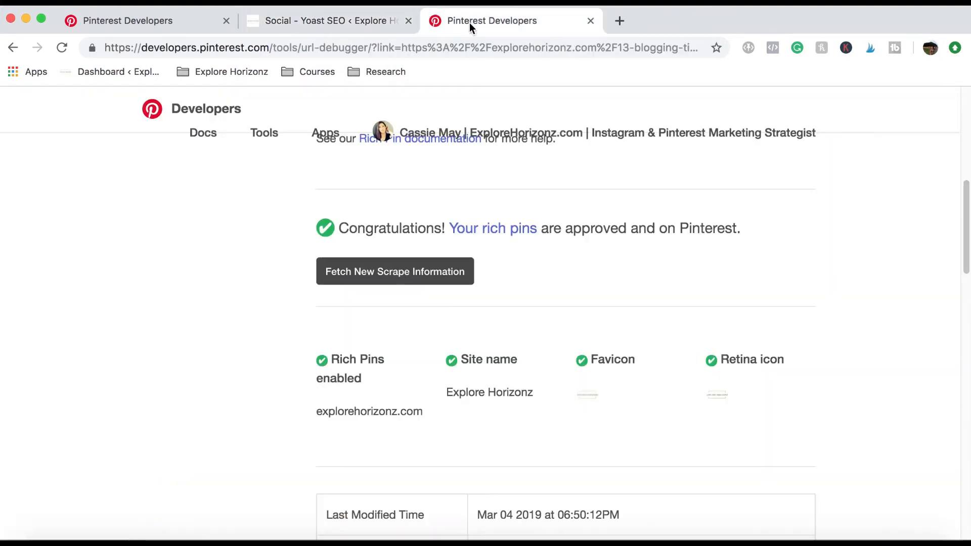
{"action": "mouse_move", "coordinate": [840, 219]}
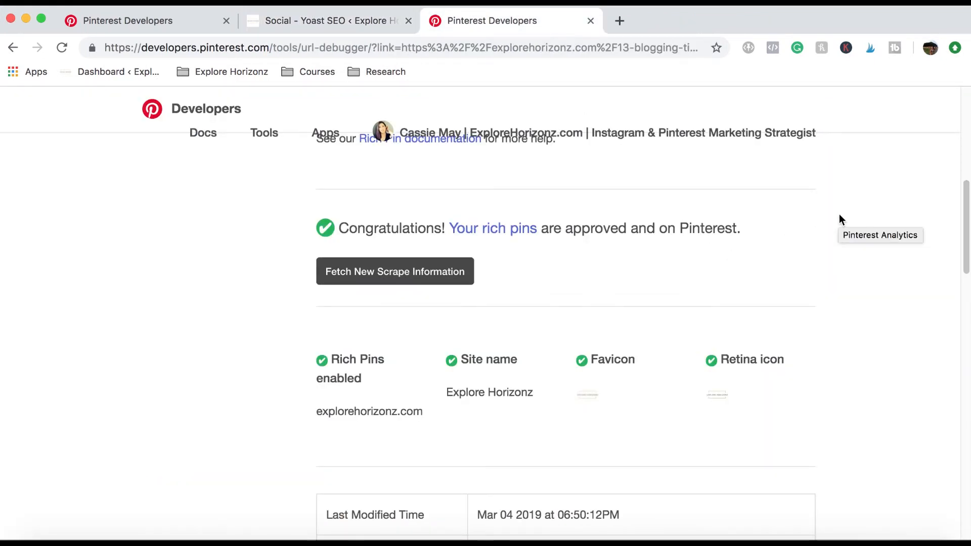